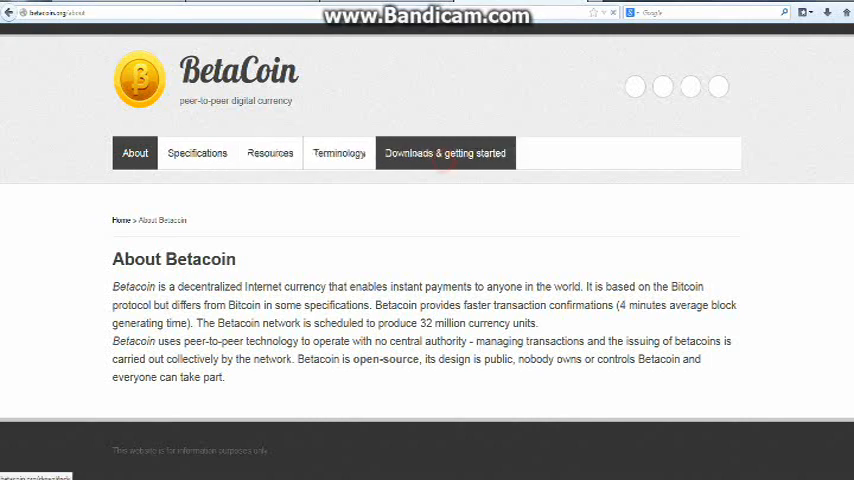
Show the BetaCoin Downloads & getting started page with the installer links.
click(444, 152)
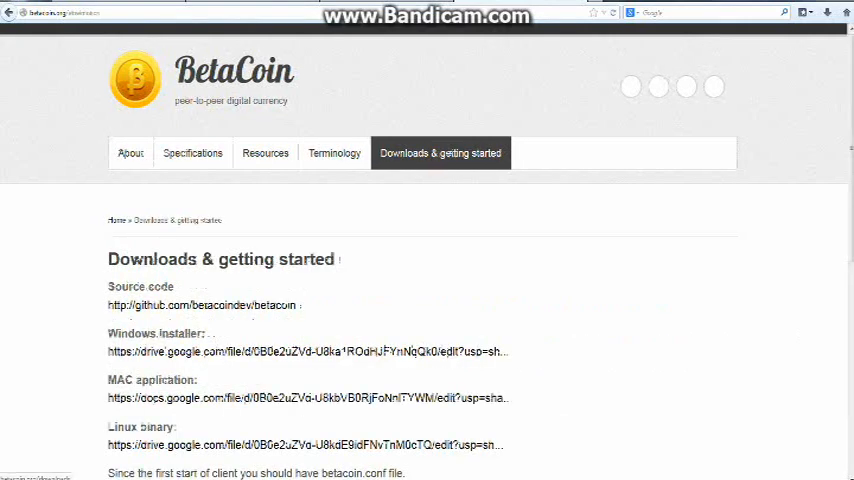
scroll(down, 3)
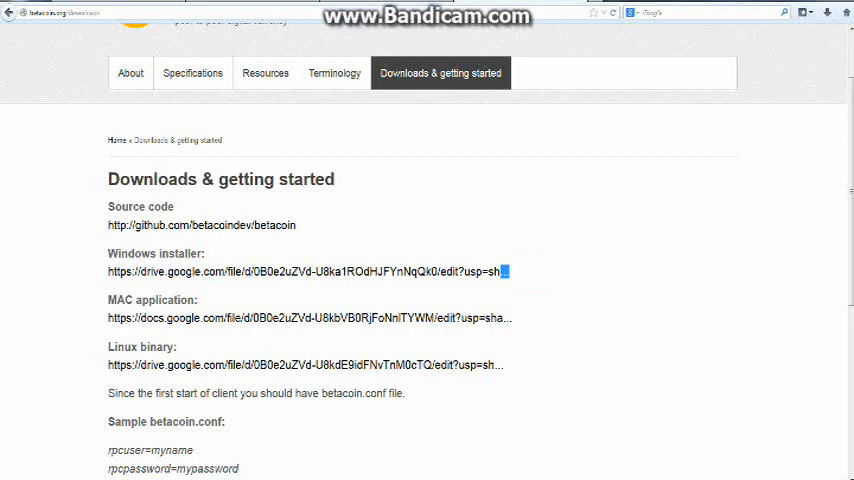
Select the Windows installer link to download, install and launch the wallet.
drag(502, 272, 240, 470)
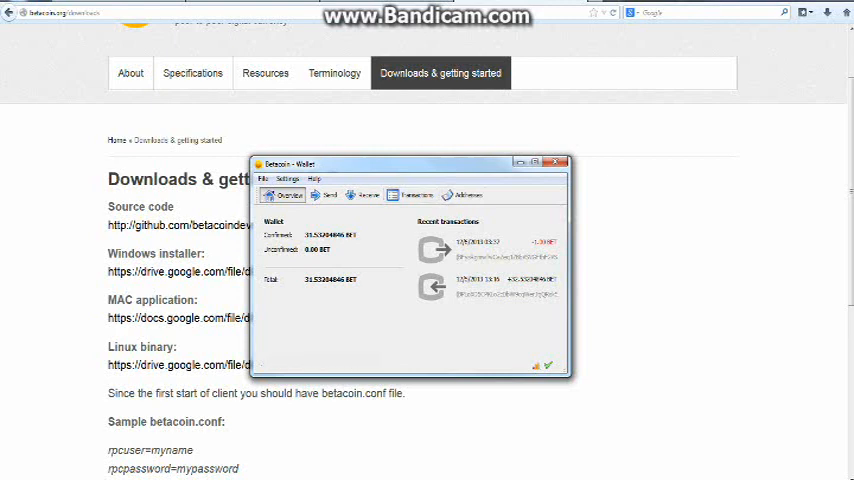
Return to the downloads page and scroll to the betacoin.conf and addnode instructions.
click(560, 160)
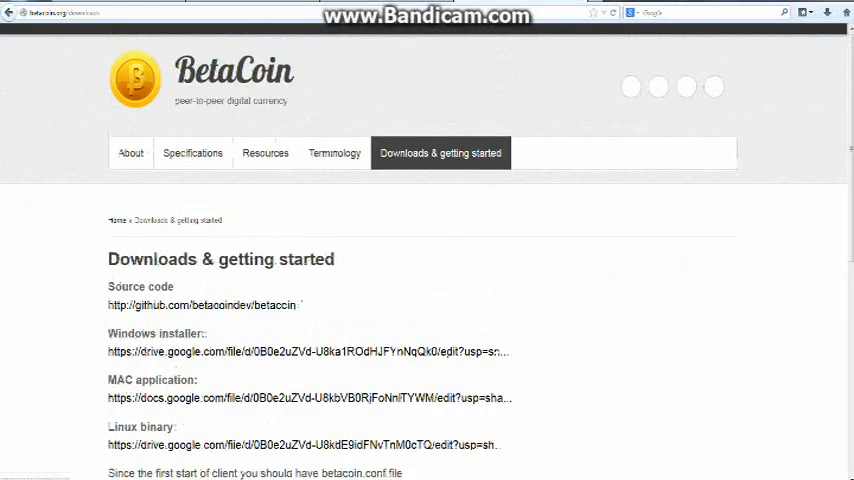
scroll(down, 3)
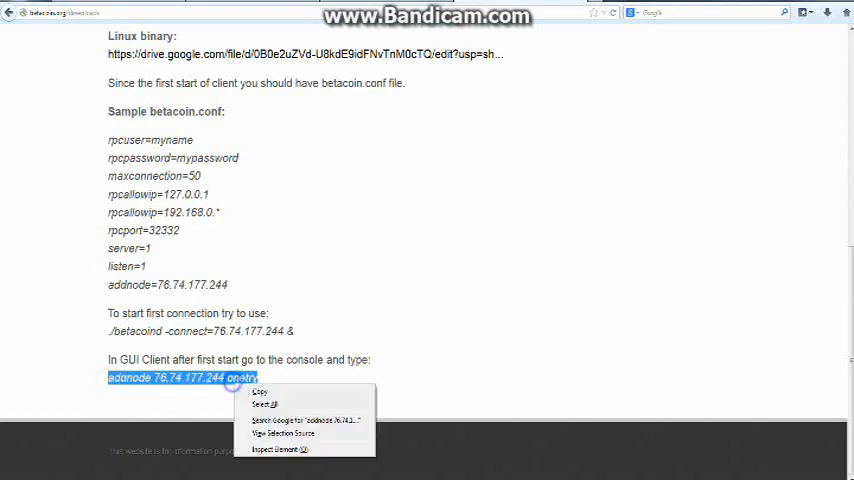
Copy the addnode command, browse the wallet menus and bring up Help > Debug window.
click(260, 392)
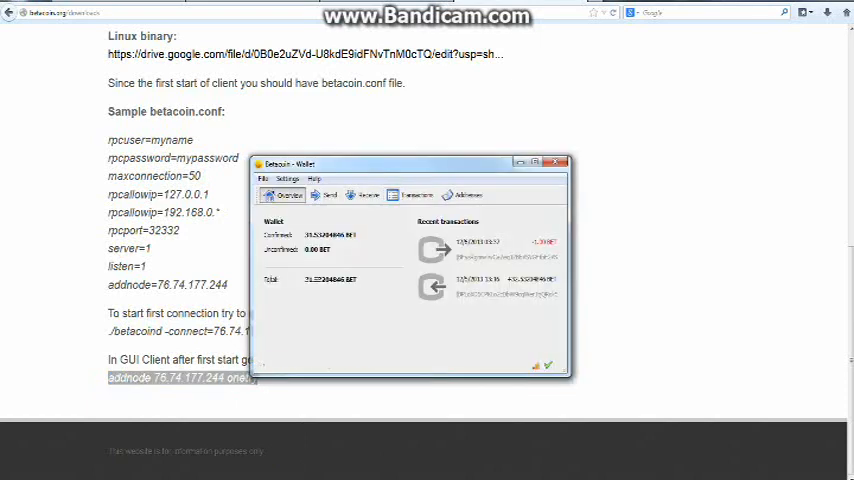
click(288, 178)
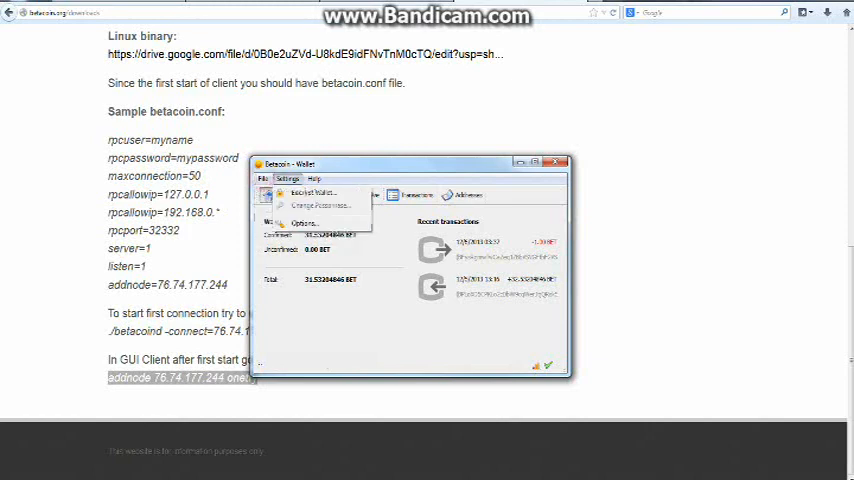
click(314, 178)
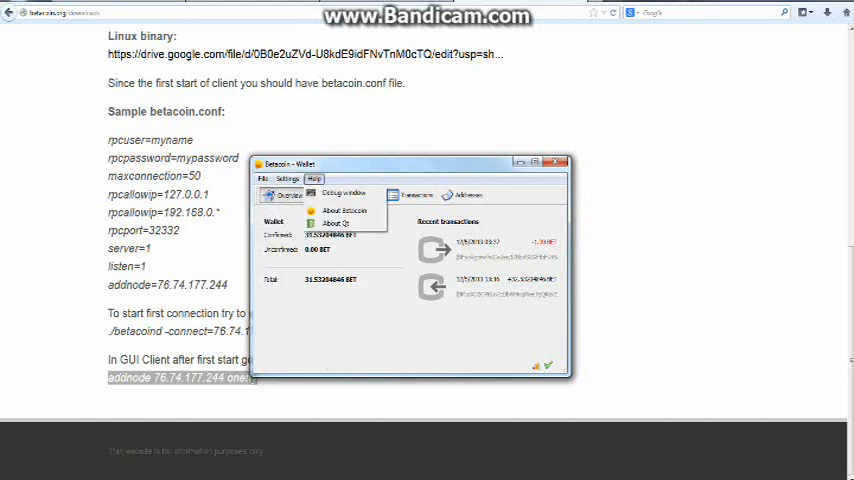
click(264, 178)
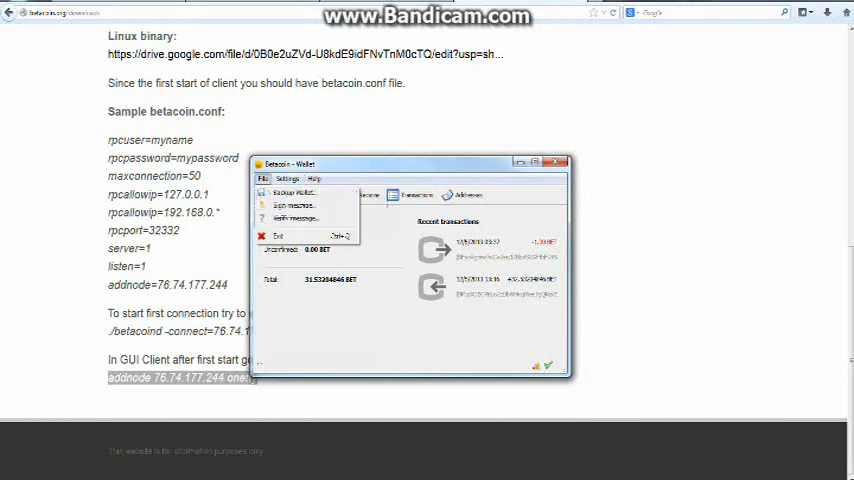
click(288, 178)
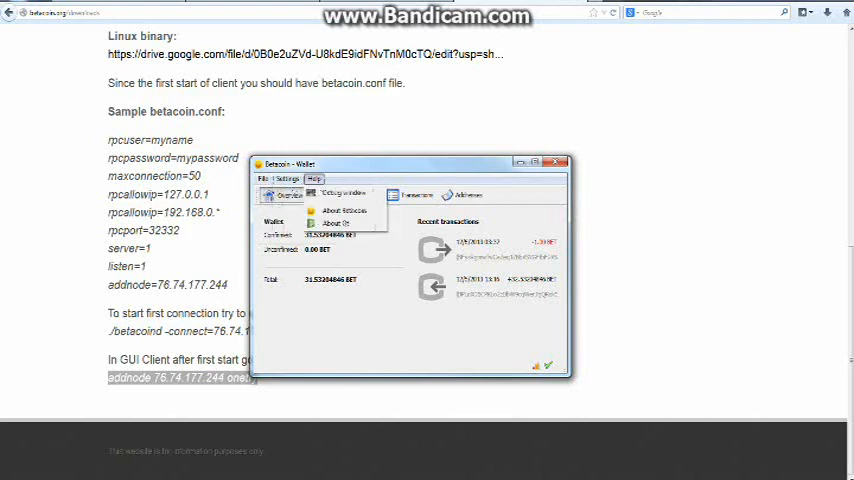
click(338, 192)
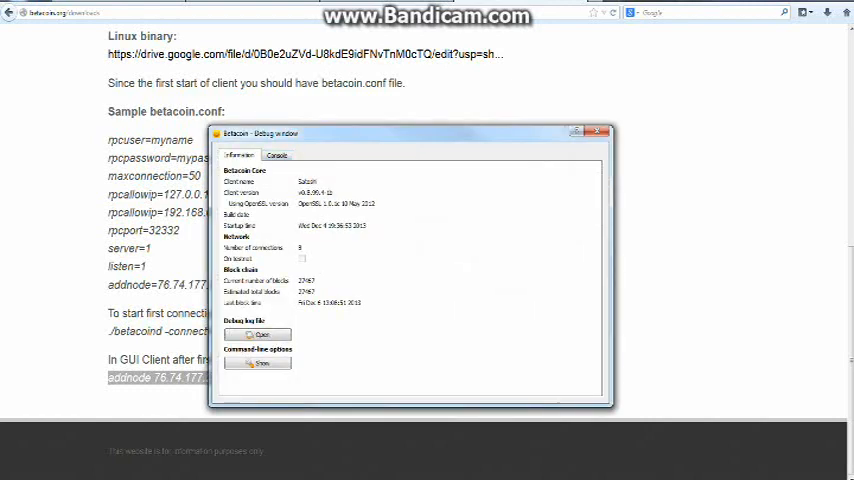
Paste and run the copied addnode command in the debug Console.
click(276, 156)
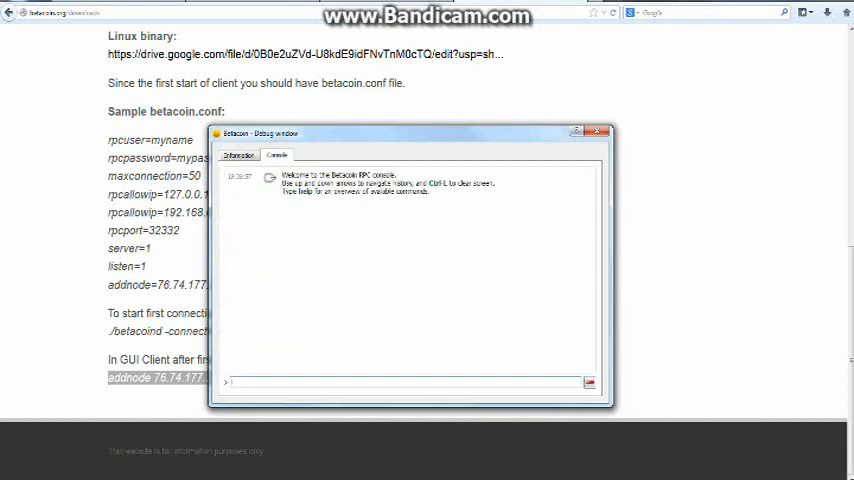
right_click(300, 382)
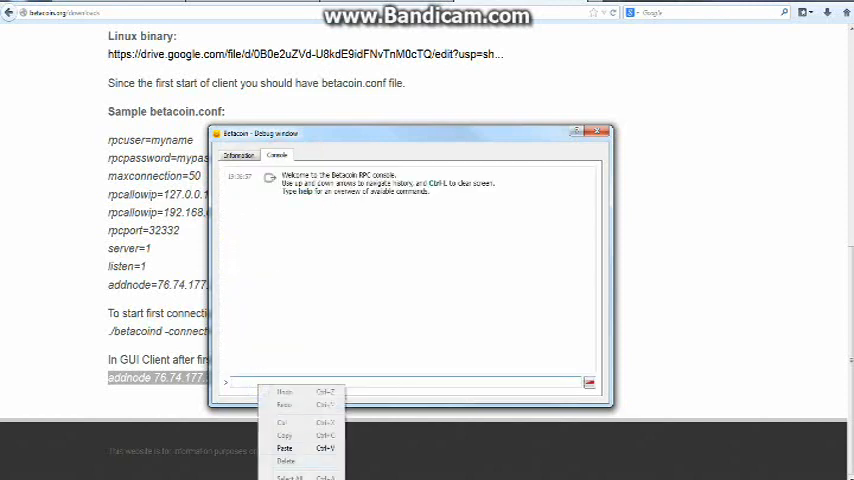
click(284, 448)
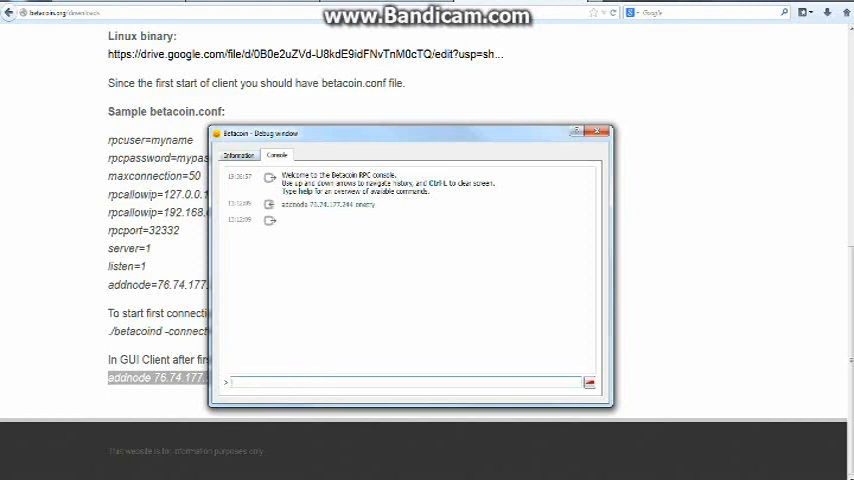
Close the debug window and let the wallet synchronize on the overview.
click(238, 156)
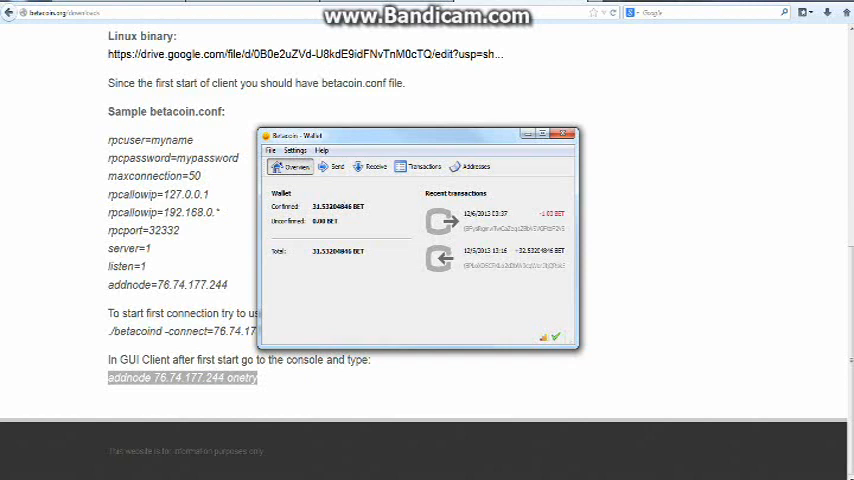
click(424, 166)
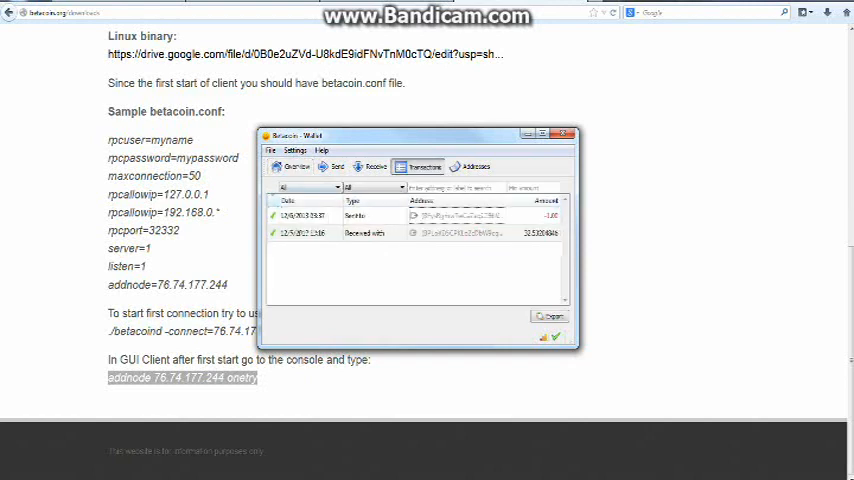
click(292, 166)
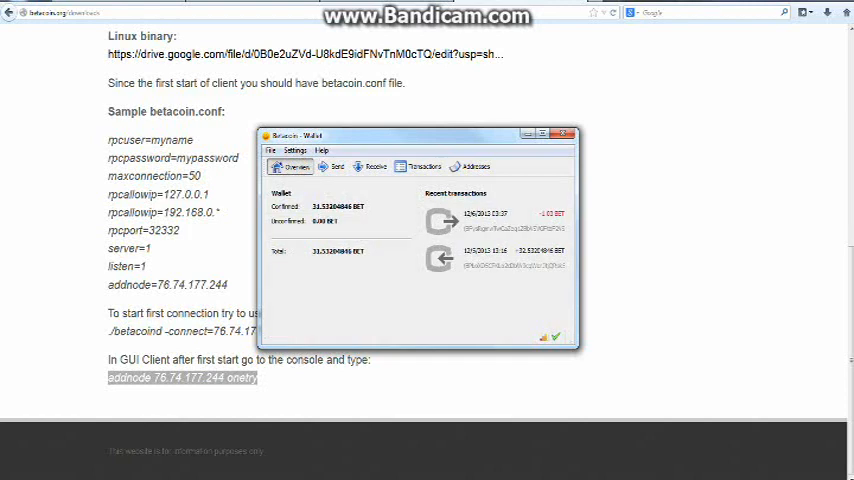
mouse_move(500, 250)
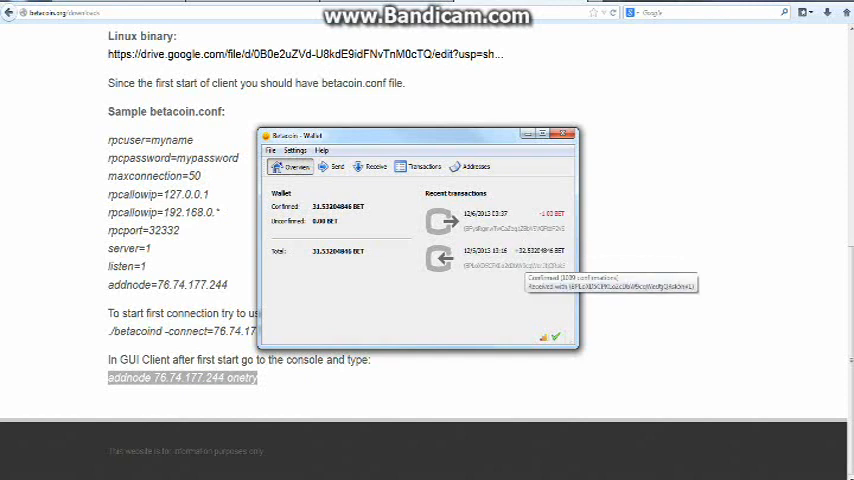
click(424, 166)
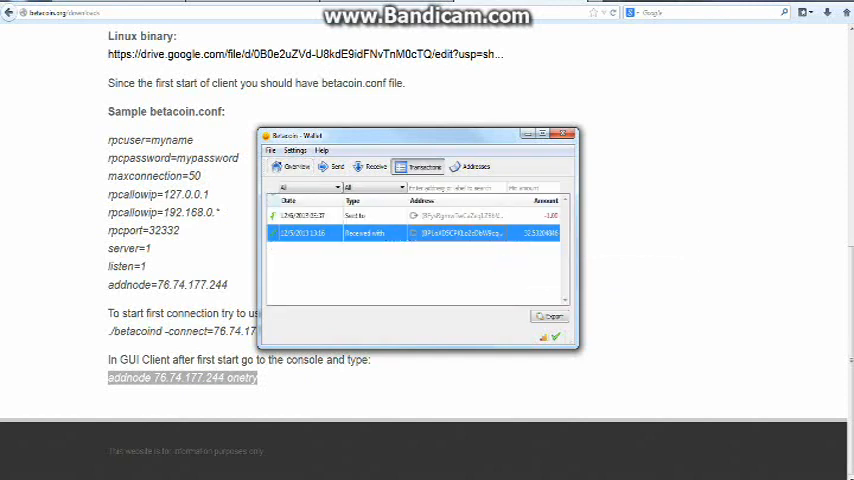
click(292, 168)
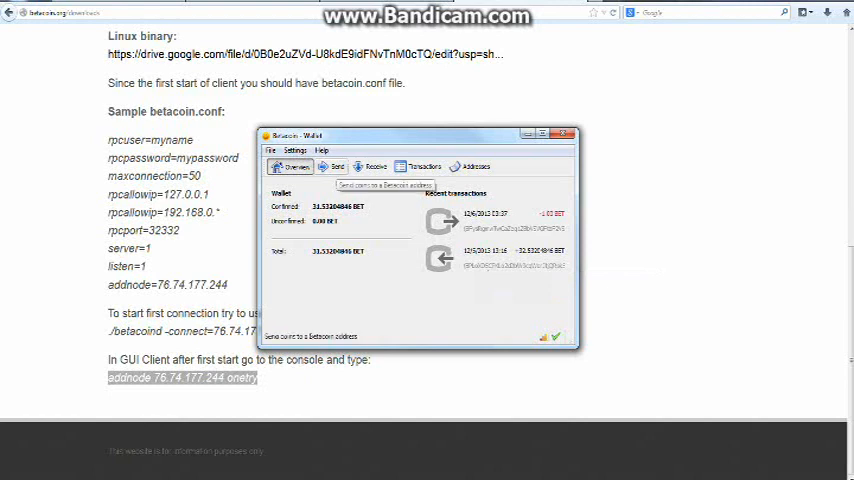
Look over the Send form and the Receive addresses list.
click(336, 166)
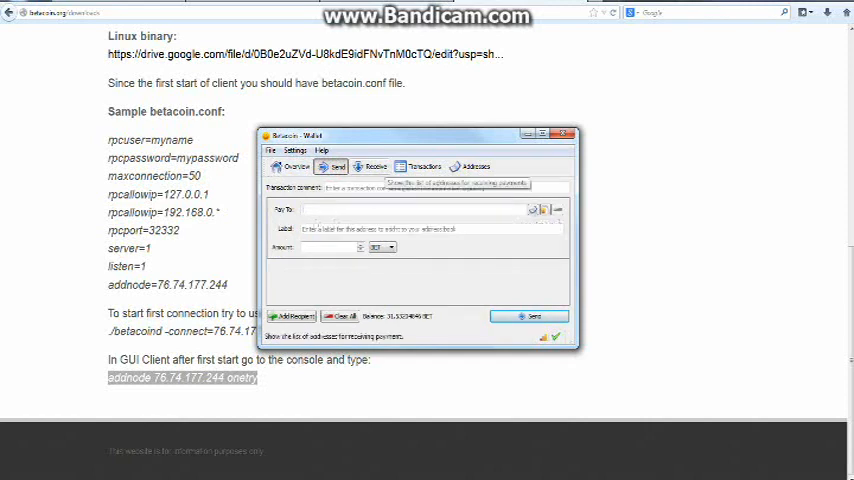
click(376, 166)
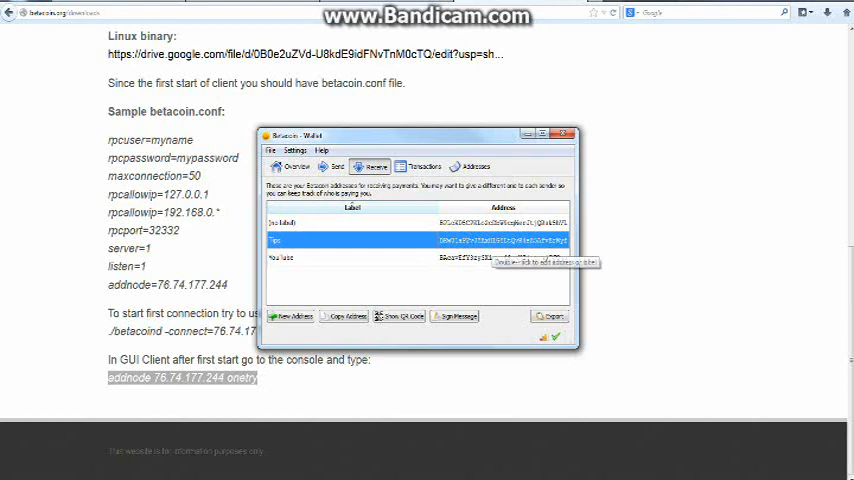
click(300, 258)
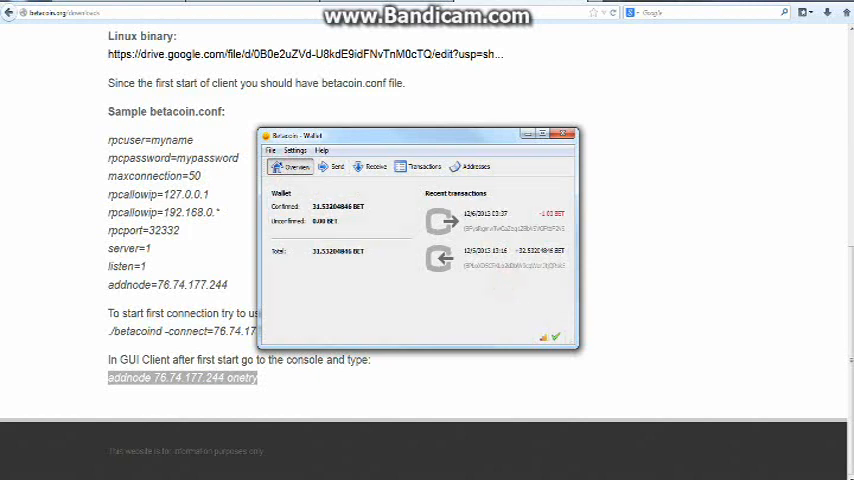
mouse_move(500, 256)
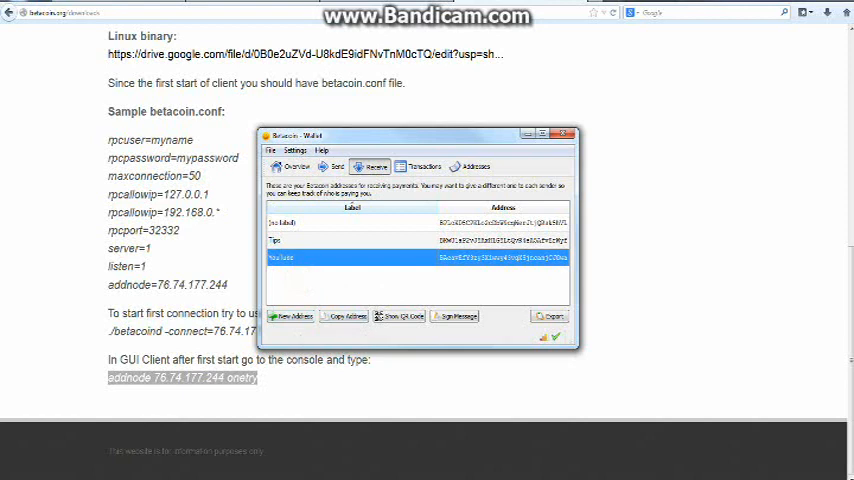
Create a new receiving address labeled 'BATECOIN'.
click(292, 316)
text(SOME ONE PAYED M)
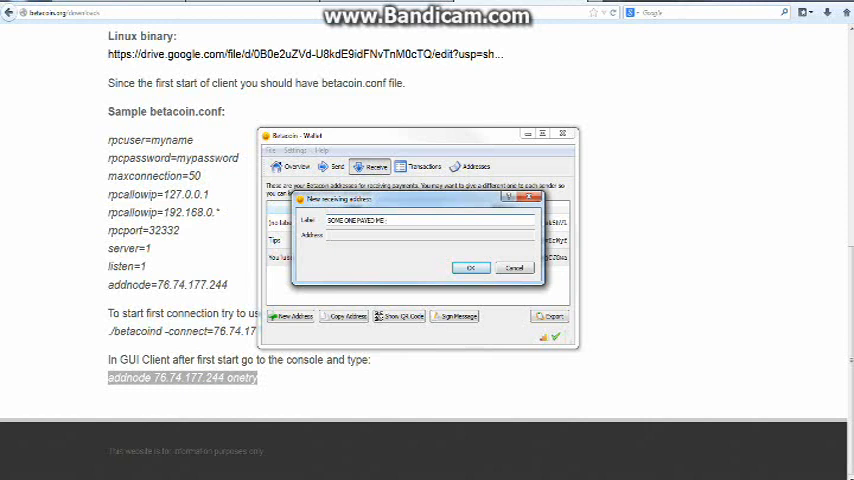
text(E)
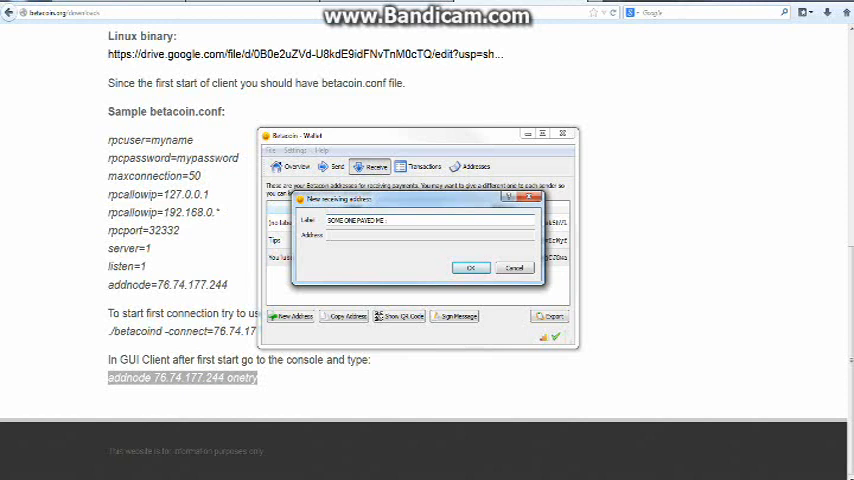
text(EA)
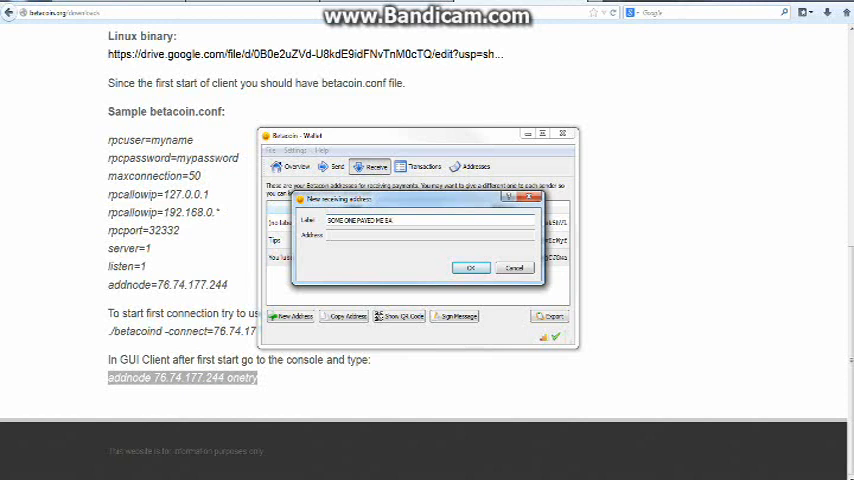
text(TE)
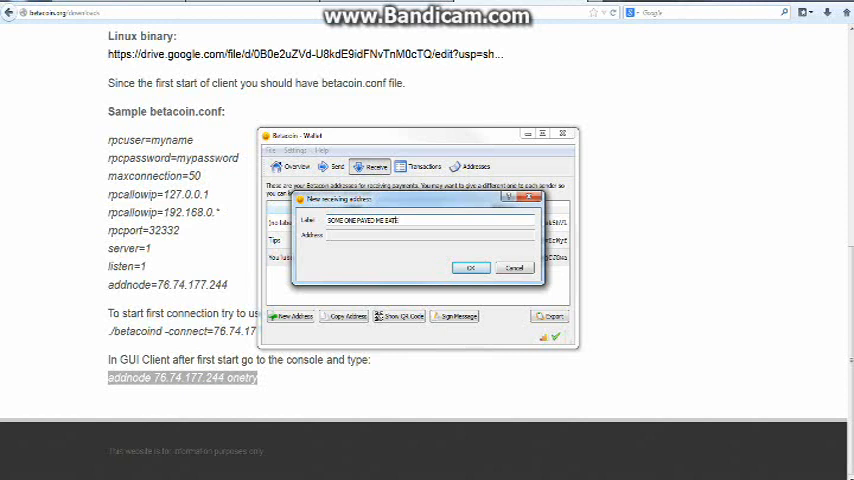
text(BATECOIN)
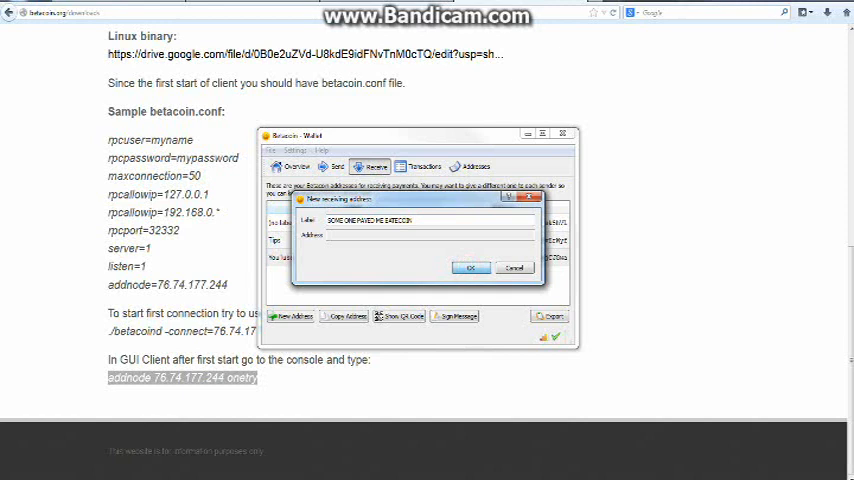
click(470, 268)
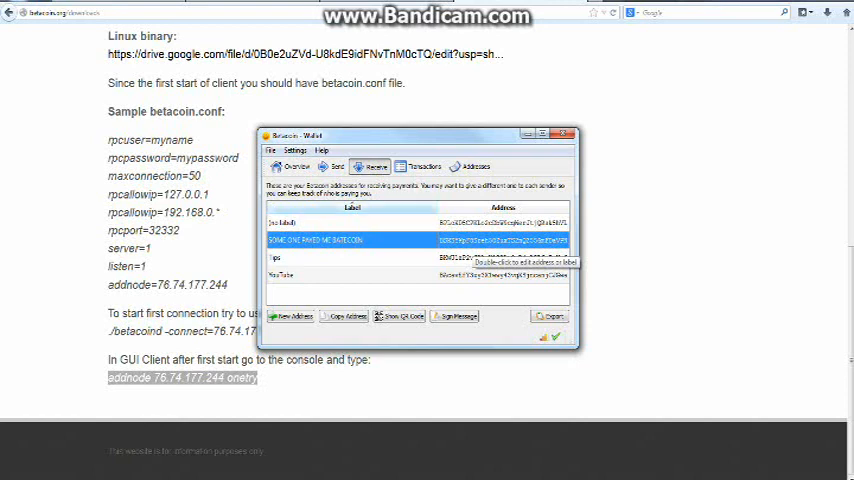
Return to the overview, then view the Transactions history of sent and received payments.
click(292, 166)
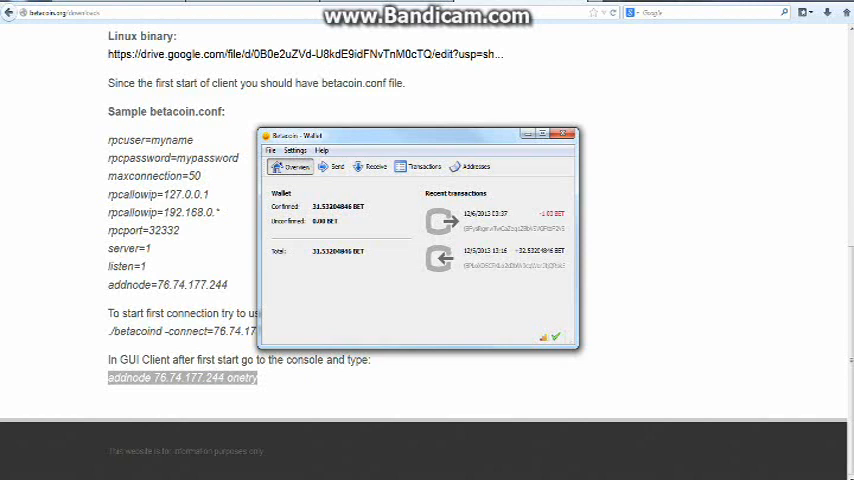
mouse_move(374, 166)
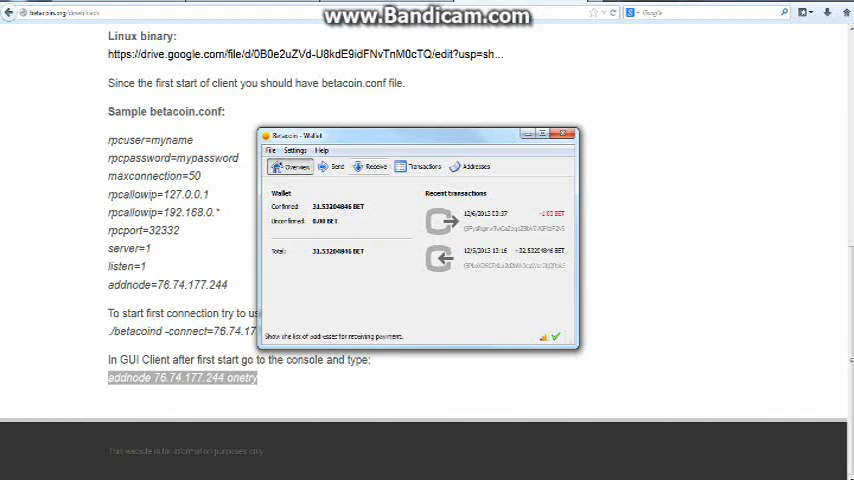
click(424, 166)
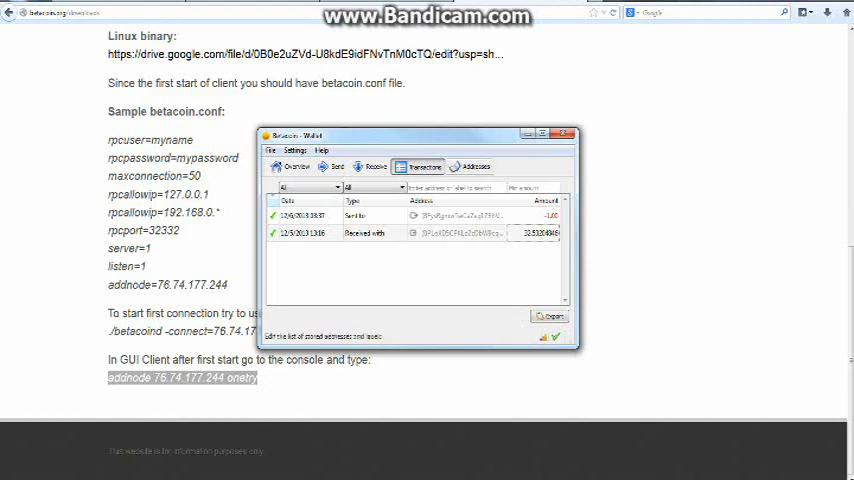
Review the Address Book of sending addresses and return to the overview.
click(470, 166)
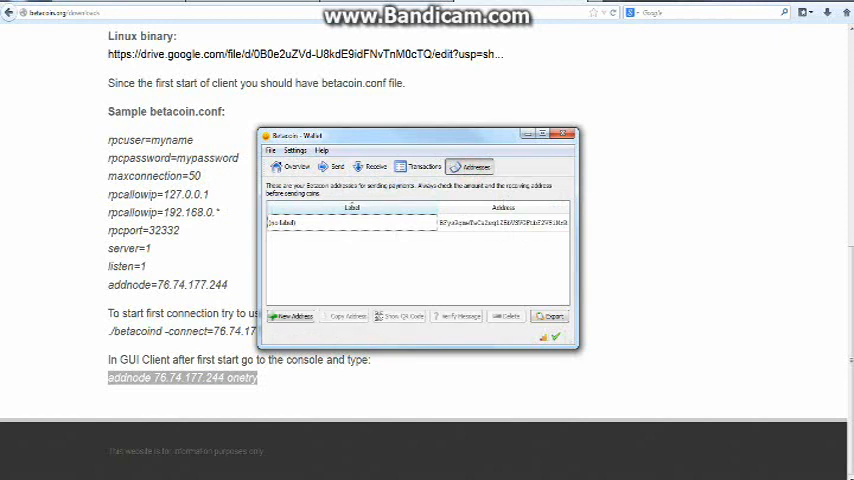
click(292, 166)
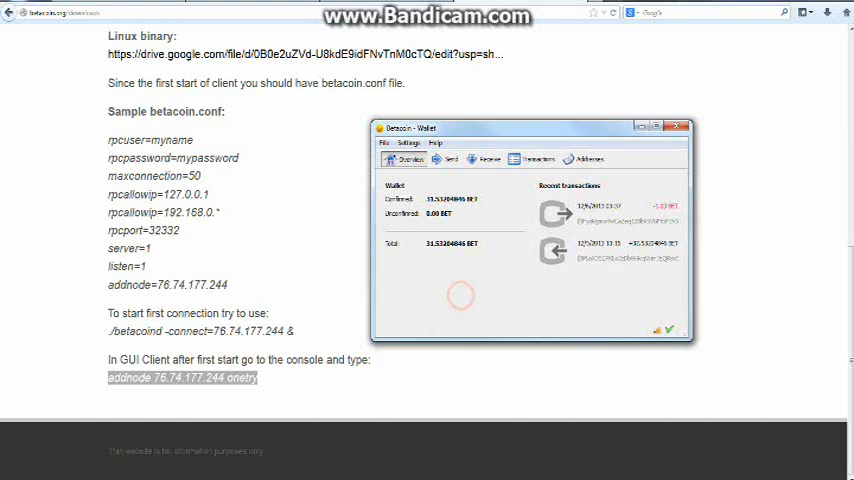
Fill the Send form's Pay To address and Label fields after returning briefly to Overview.
click(446, 160)
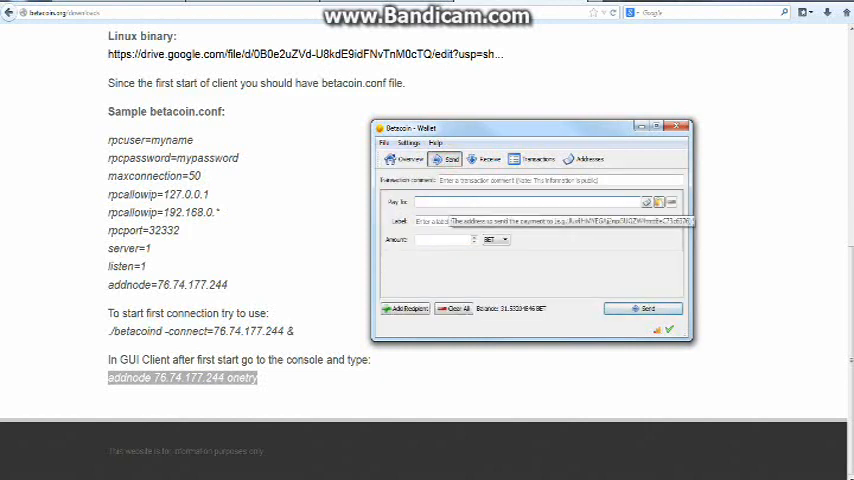
click(408, 160)
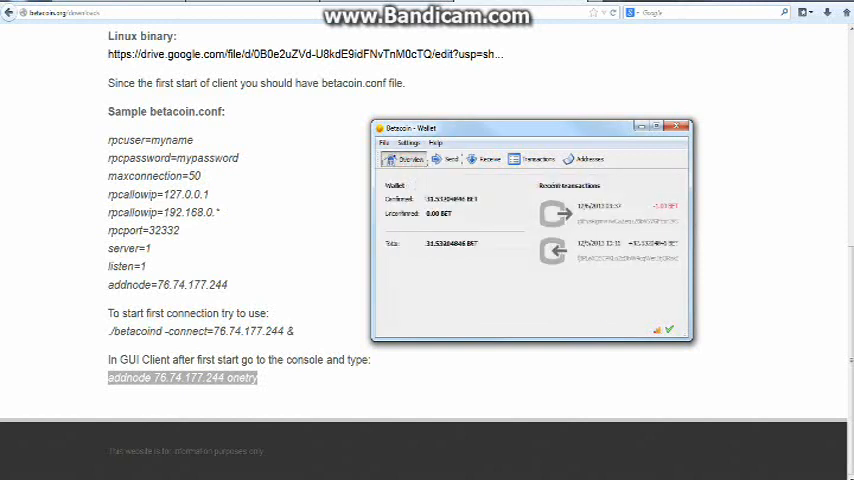
click(488, 160)
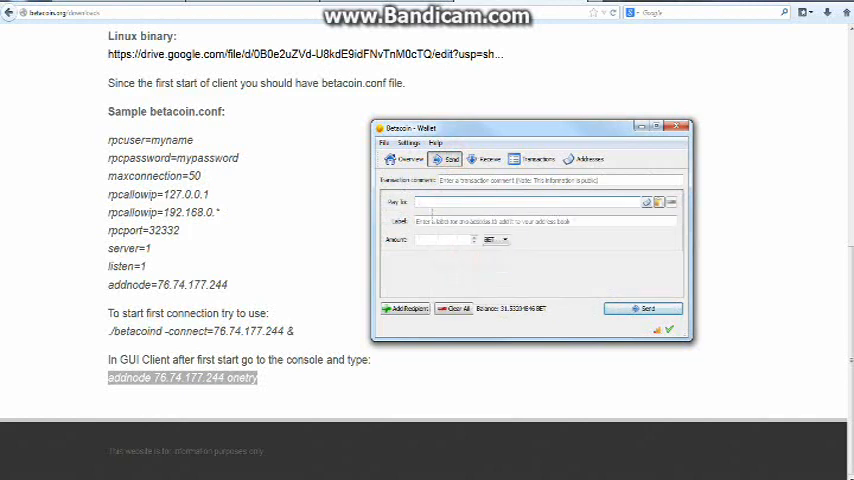
click(410, 160)
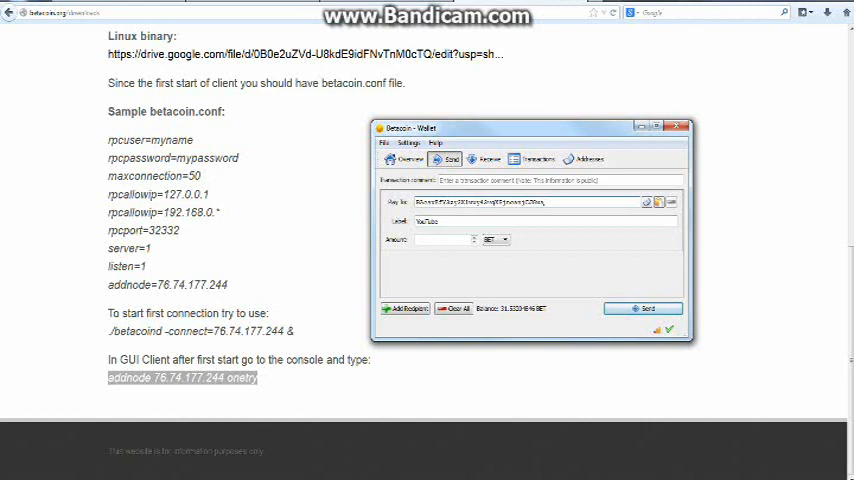
Enter the amount to send, then return to the wallet overview.
click(440, 240)
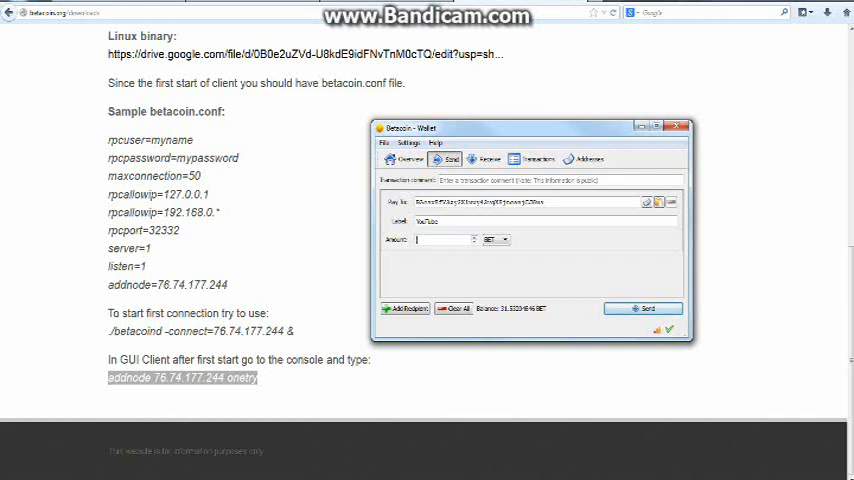
click(440, 240)
text(1.00000000)
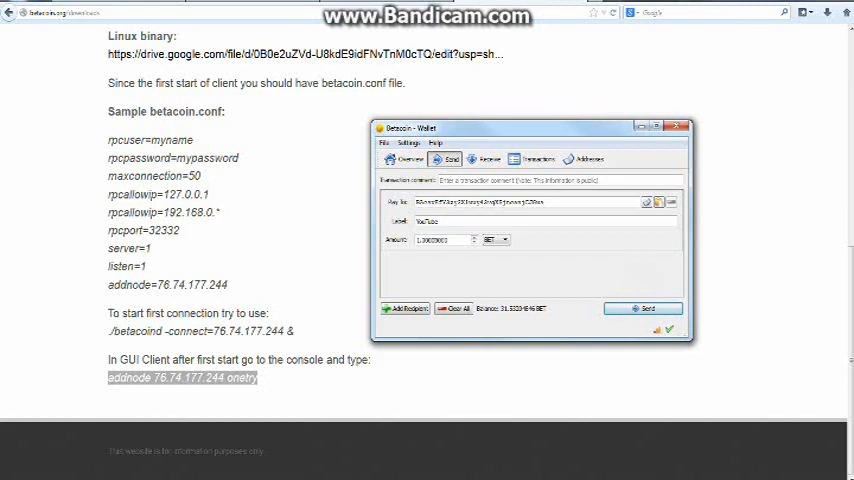
click(404, 160)
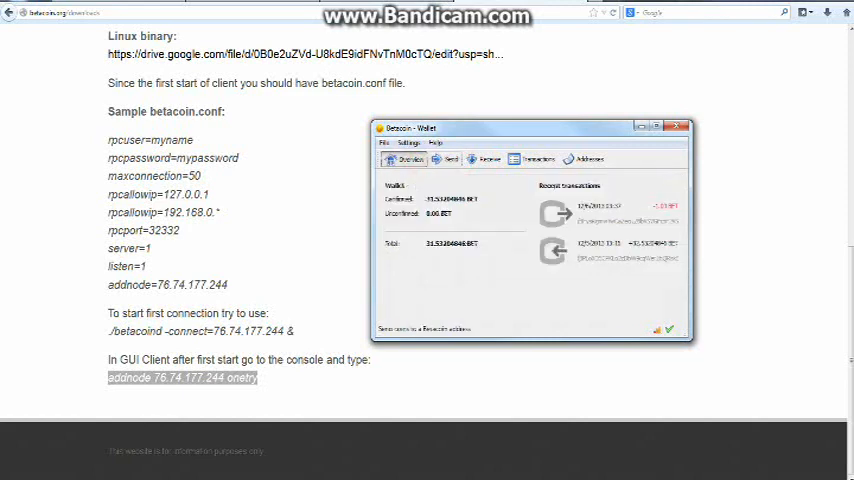
click(448, 160)
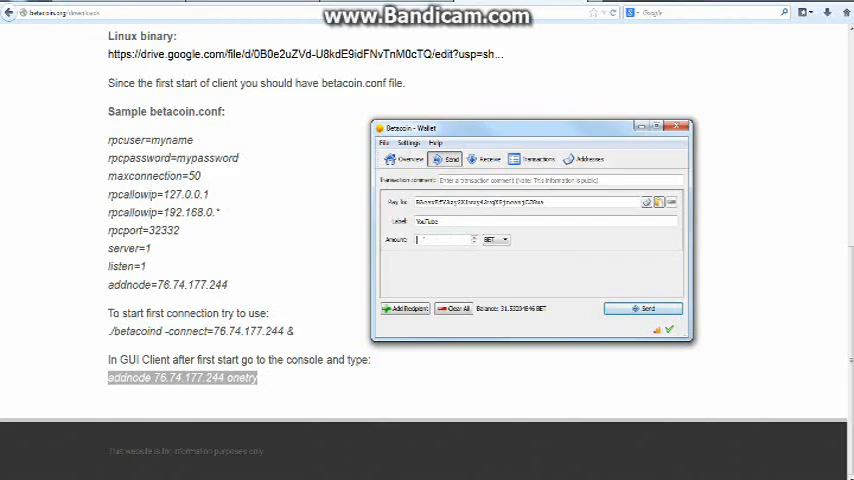
click(408, 160)
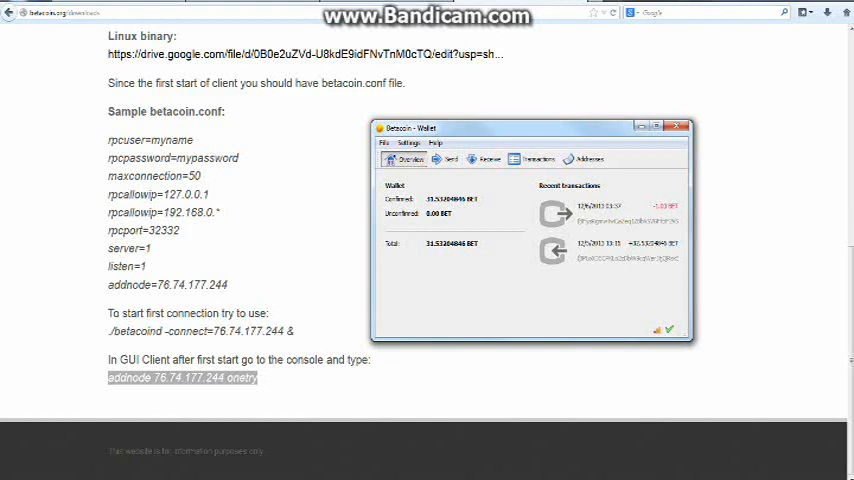
mouse_move(552, 250)
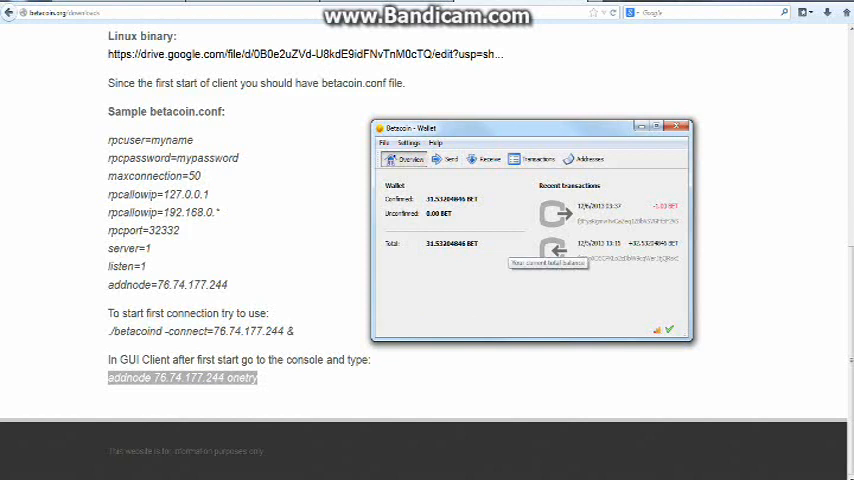